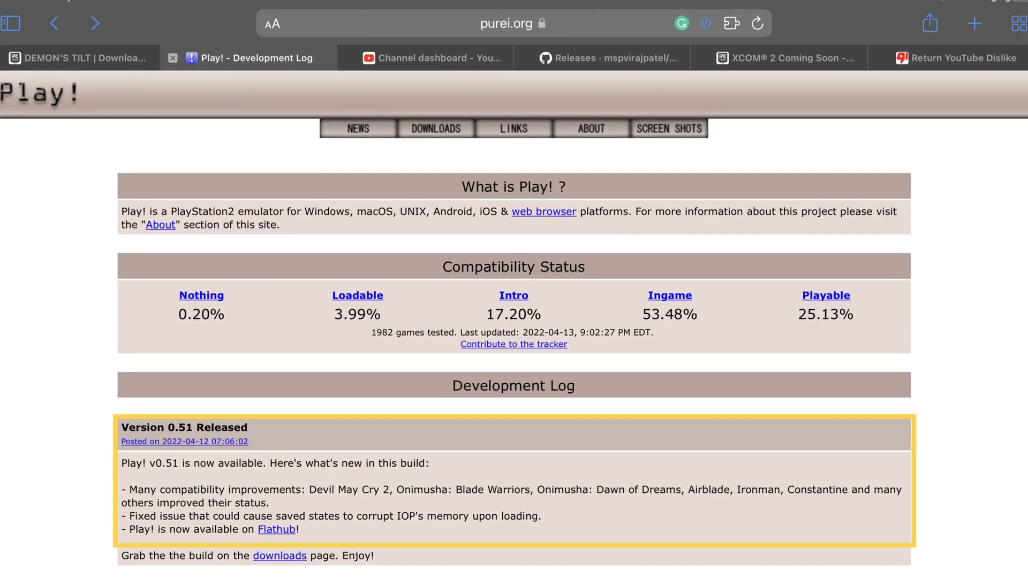
Scroll down the purei.org Development Log to read the Version 0.51 notes.
{"action": "scroll", "scroll_direction": "down", "scroll_amount": 3}
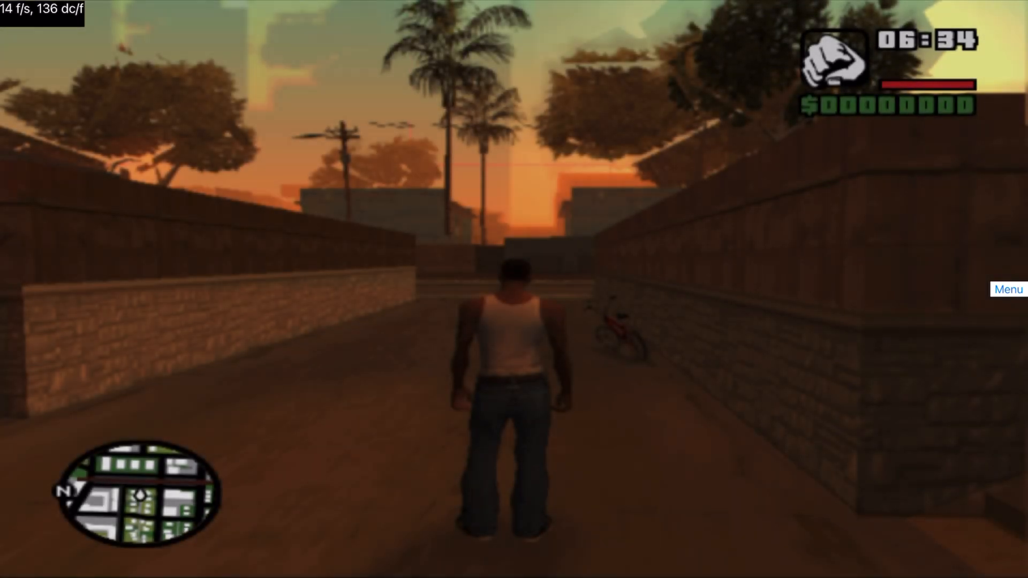
{"action": "left_click", "coordinate": [1008, 290]}
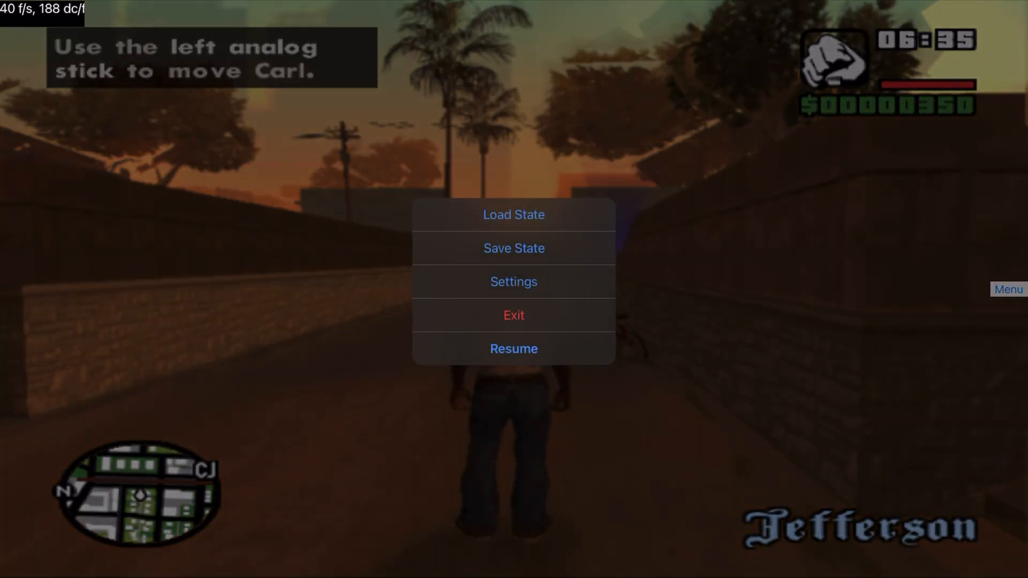
{"action": "left_click", "coordinate": [513, 281]}
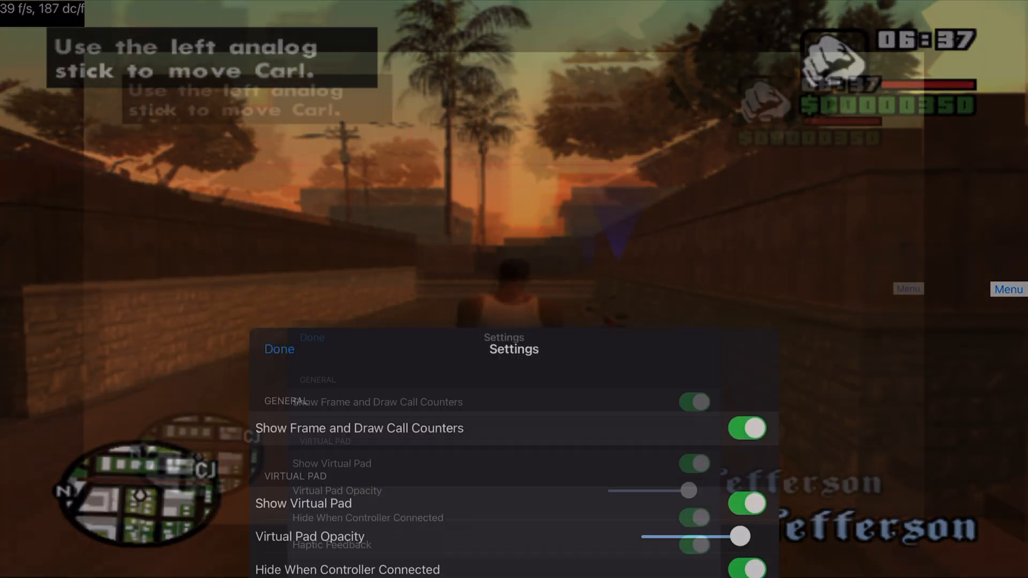
{"action": "scroll", "scroll_direction": "down", "scroll_amount": 3}
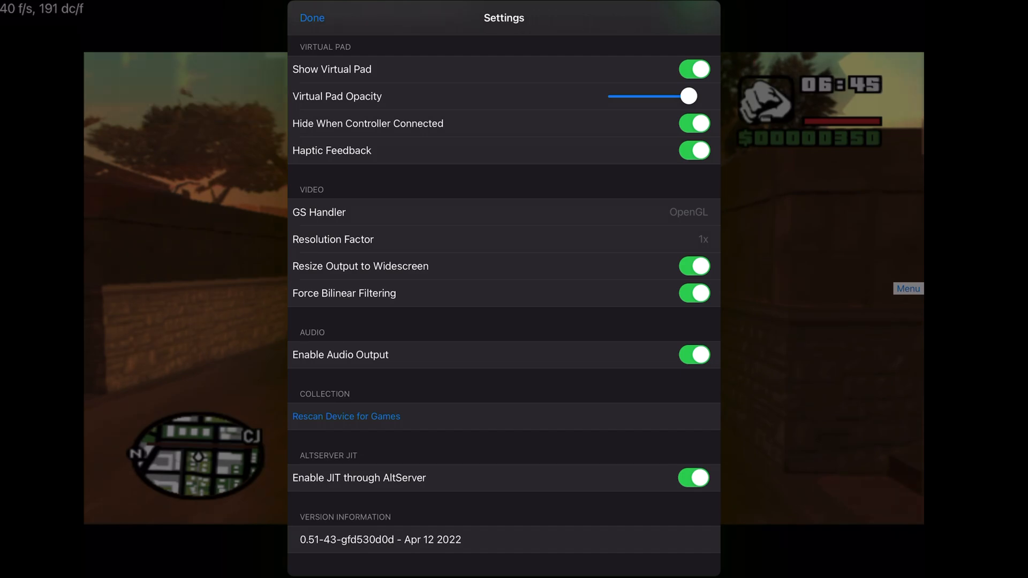
{"action": "scroll", "scroll_direction": "down", "scroll_amount": 3}
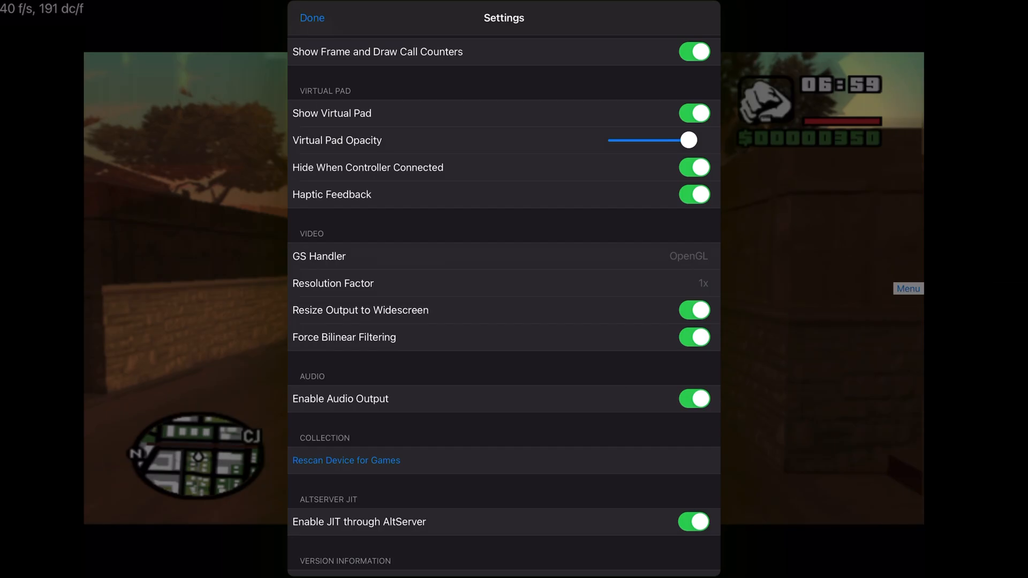
{"action": "left_click", "coordinate": [312, 19]}
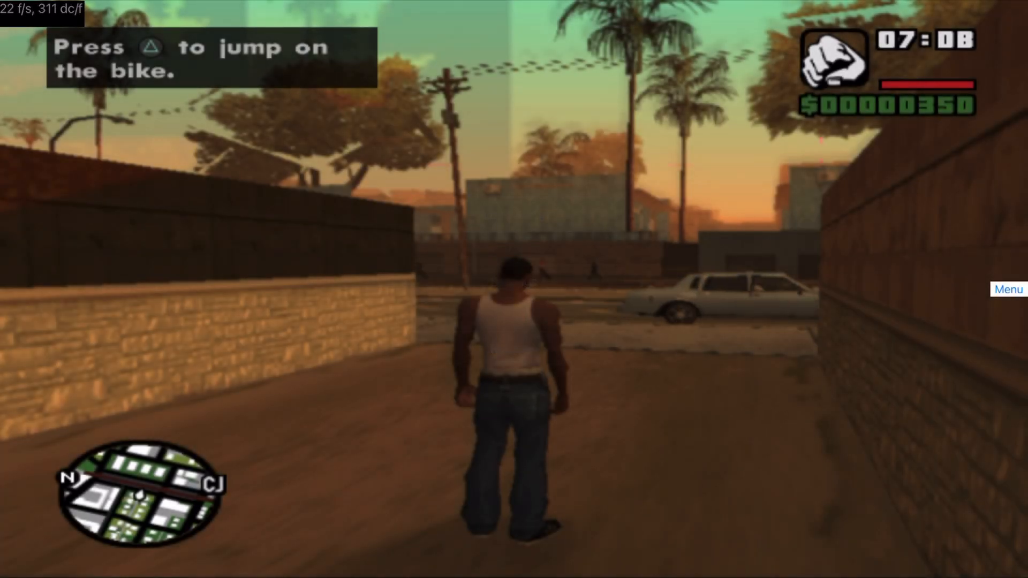
Raise San Andreas' Resolution Factor from 1x to 2x in Settings and confirm it after resuming.
{"action": "left_click", "coordinate": [1009, 289]}
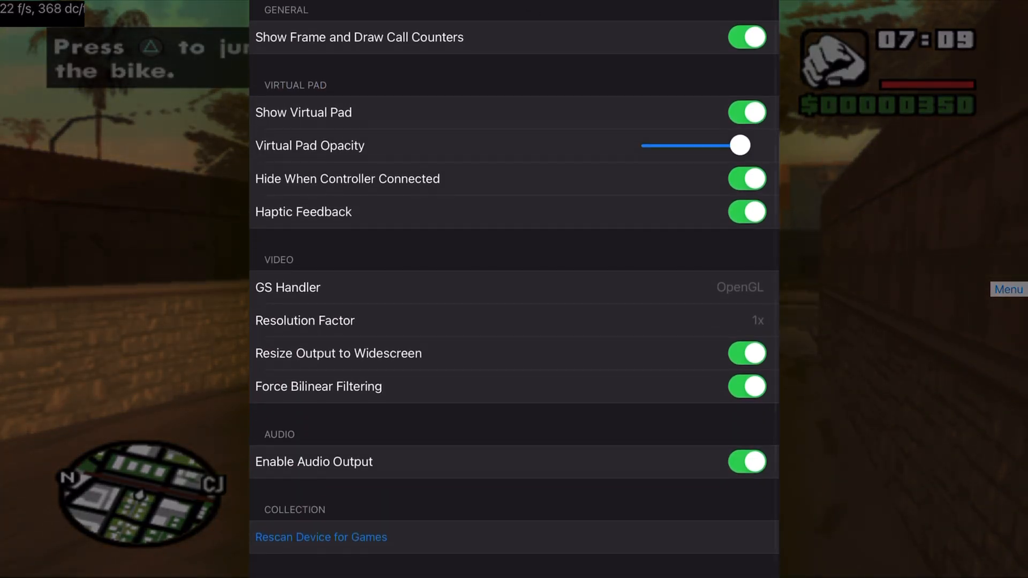
{"action": "left_click", "coordinate": [305, 320]}
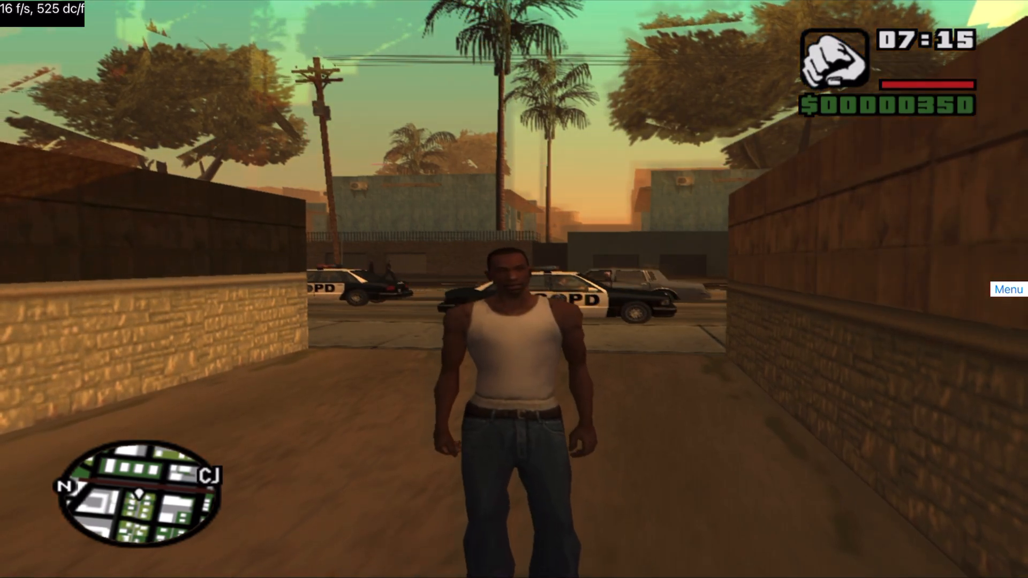
{"action": "left_click", "coordinate": [1008, 289]}
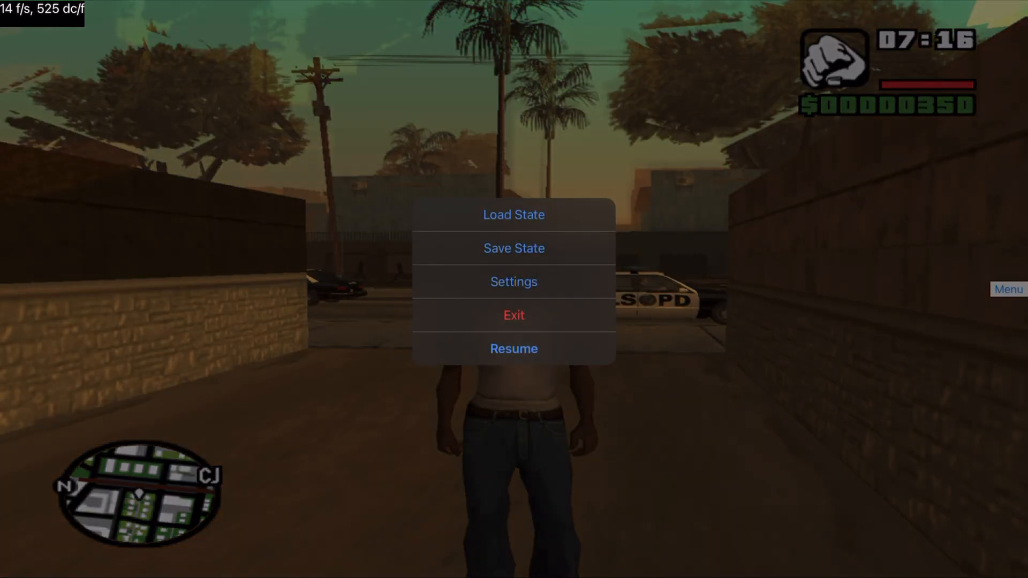
{"action": "left_click", "coordinate": [513, 281]}
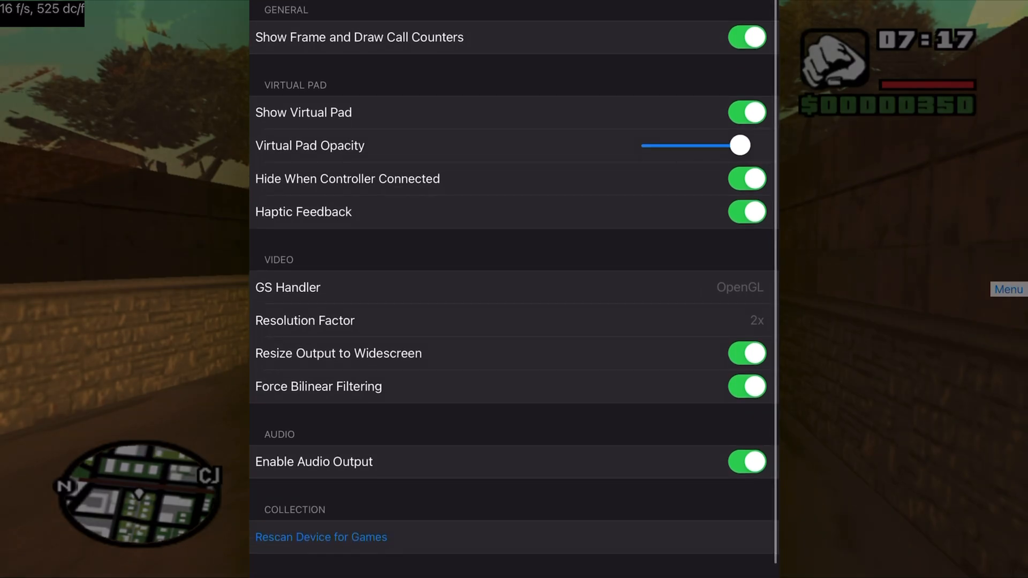
{"action": "left_click", "coordinate": [756, 320]}
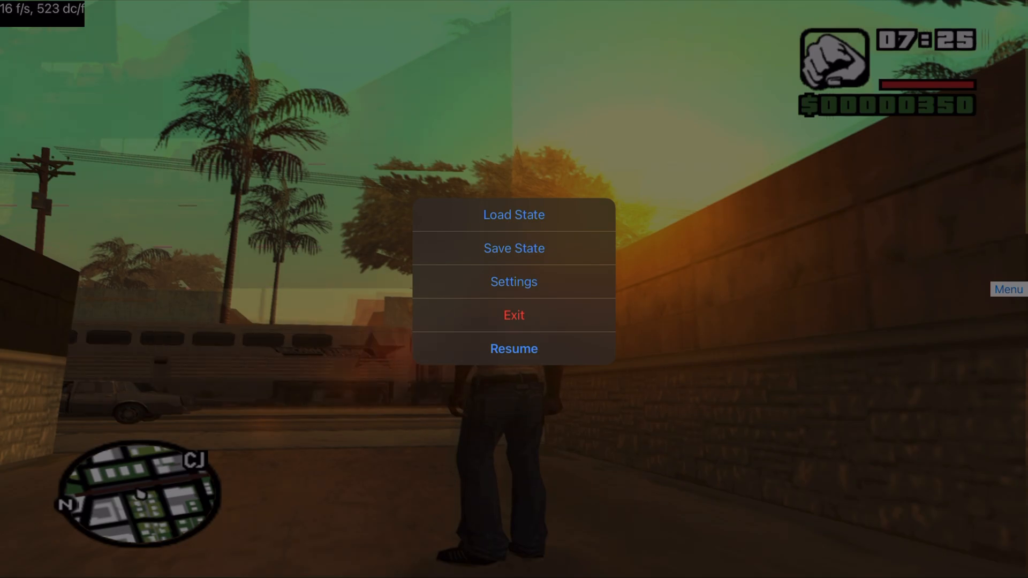
Resume the game and pick a new multiplier from the Resolution Factor choices.
{"action": "left_click", "coordinate": [513, 348]}
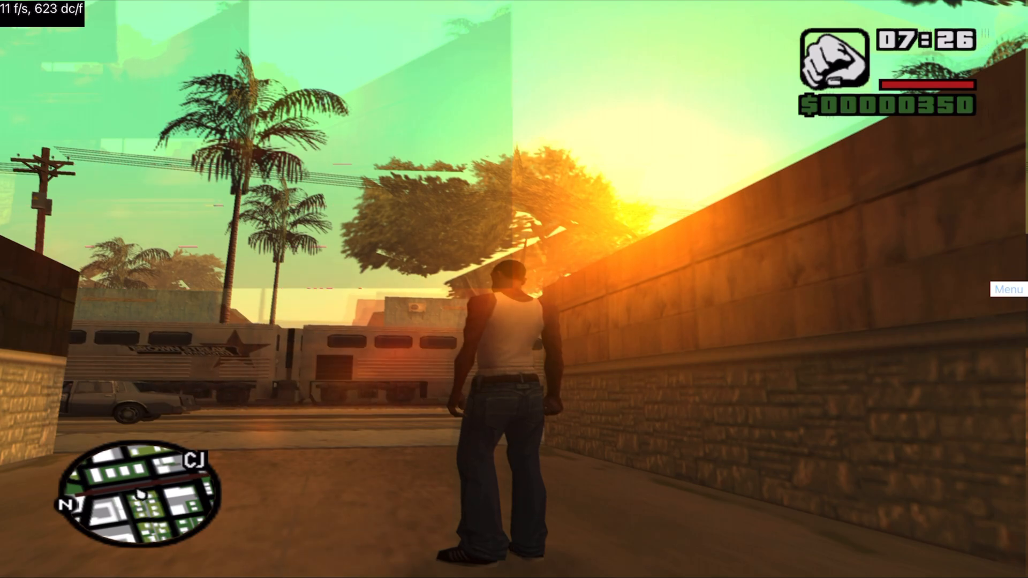
{"action": "left_click", "coordinate": [1007, 288]}
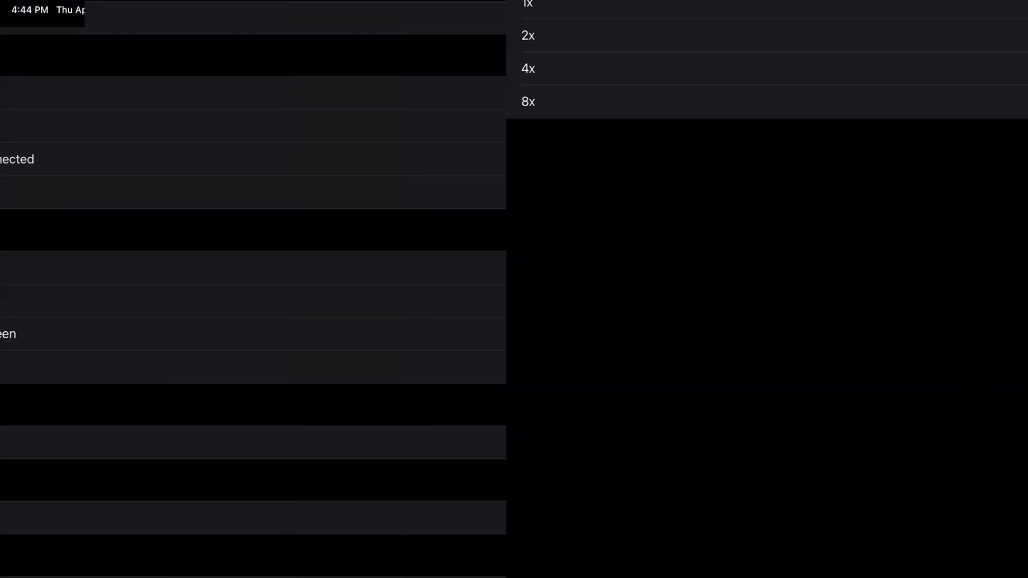
{"action": "left_click", "coordinate": [1008, 288]}
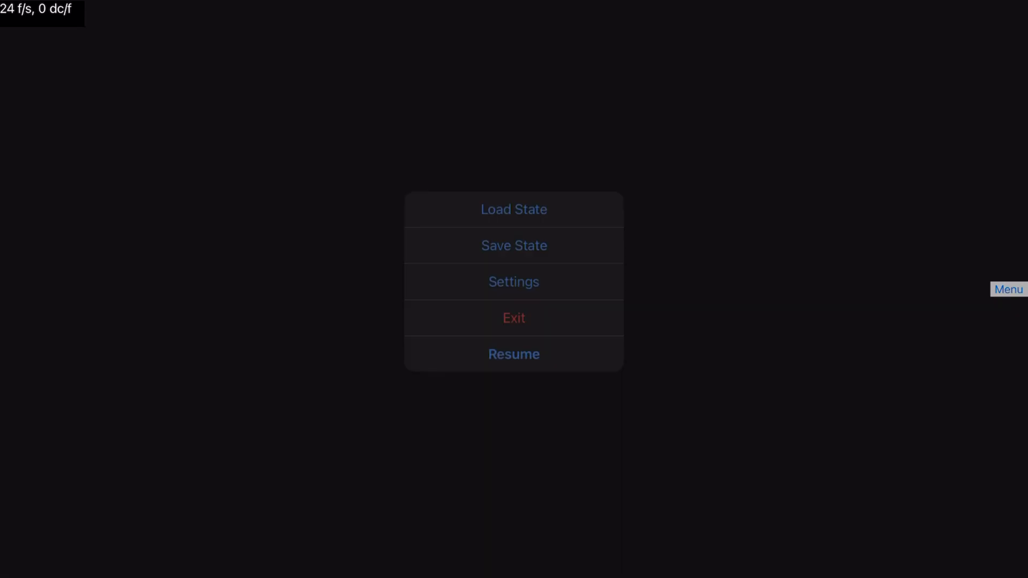
Load San Andreas from a saved state slot via Load State.
{"action": "left_click", "coordinate": [513, 209]}
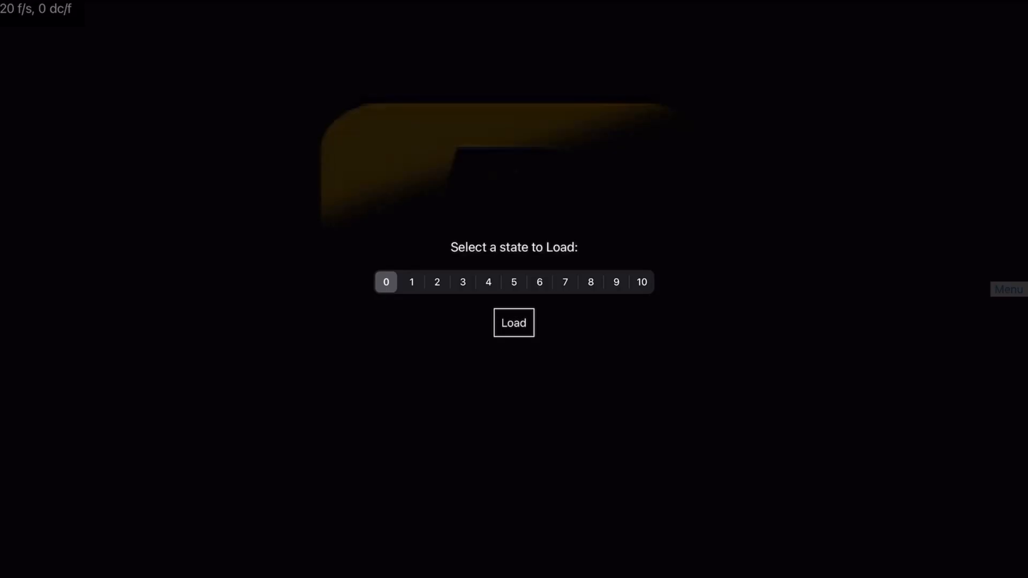
{"action": "left_click", "coordinate": [513, 322]}
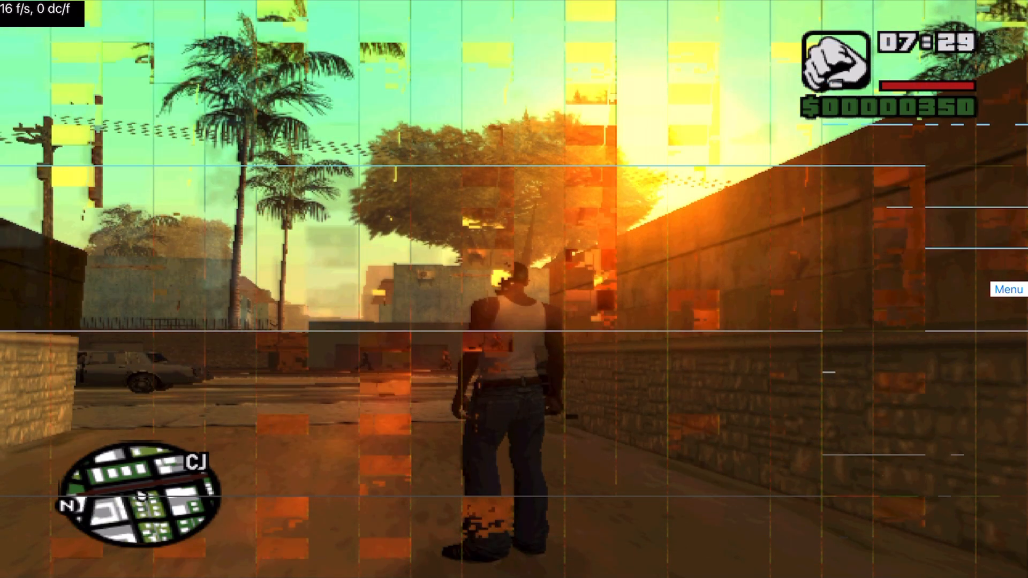
Bring up the emulator menu while checking San Andreas' glitchy 16 fps gameplay.
{"action": "left_click", "coordinate": [1009, 289]}
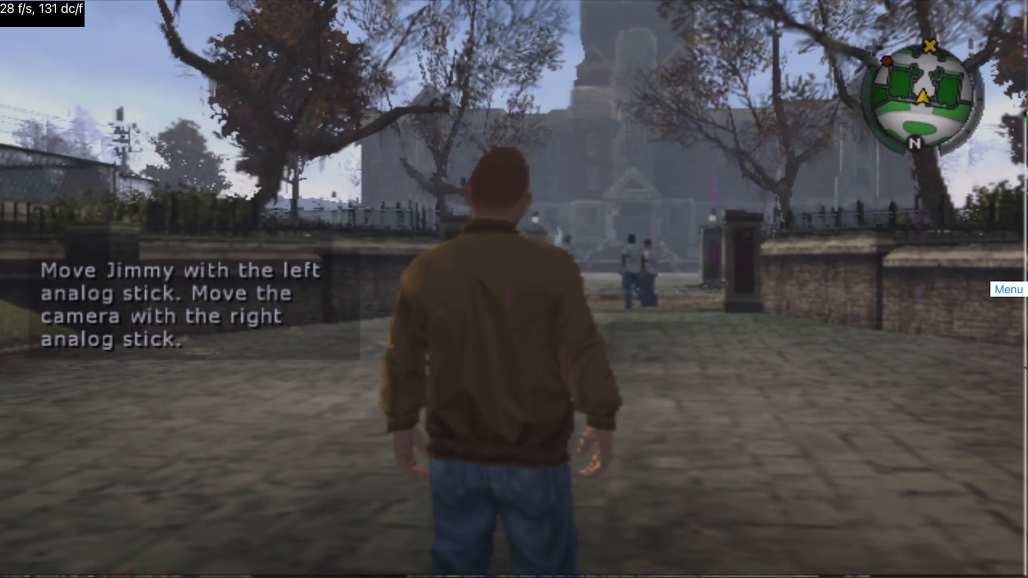
Pause Bully at the schoolyard tutorial by bringing up the emulator menu.
{"action": "left_click", "coordinate": [1009, 289]}
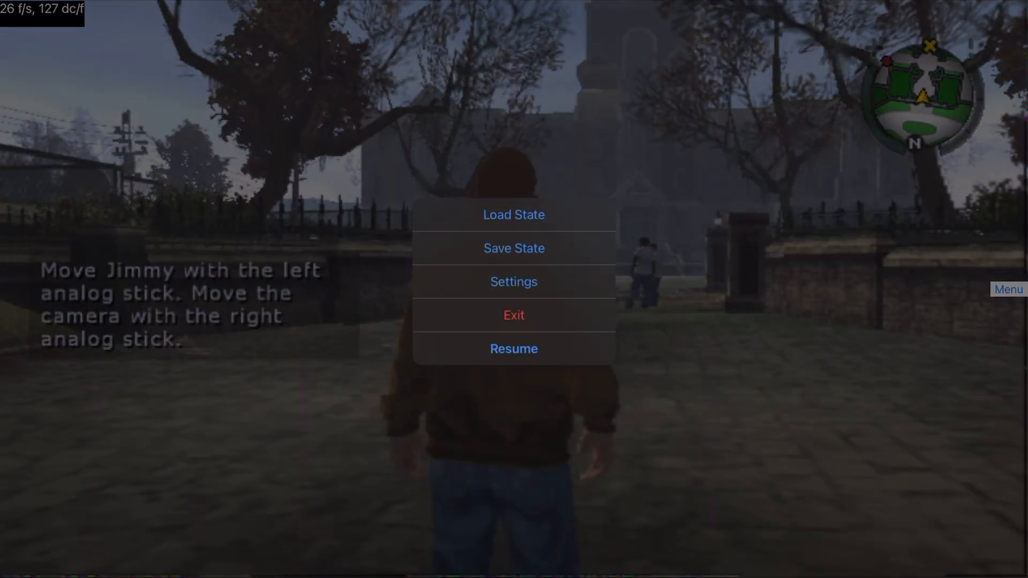
Set Bully's Resolution Factor from 1x to 4x under Video, keeping OpenGL.
{"action": "left_click", "coordinate": [513, 247]}
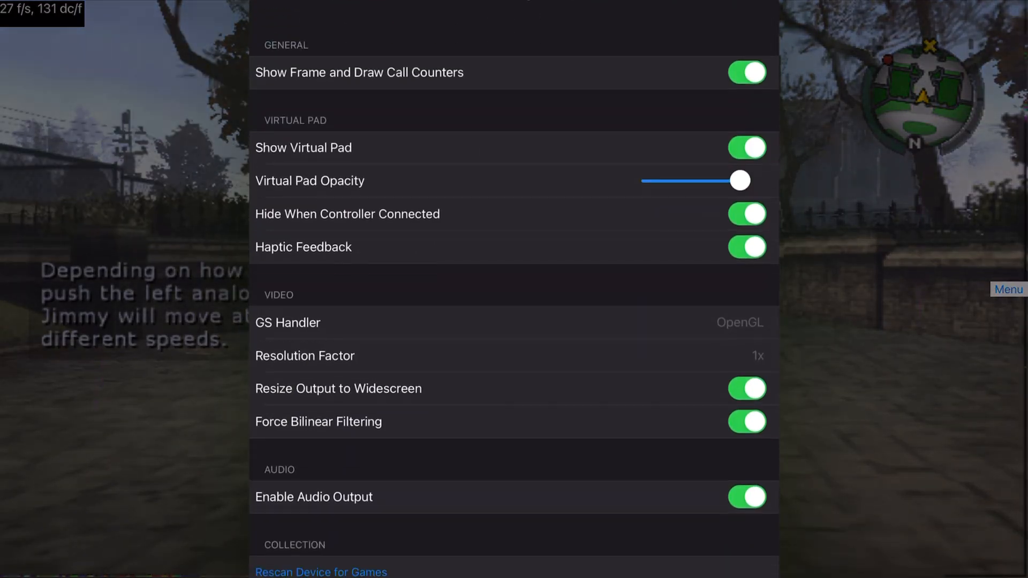
{"action": "left_click", "coordinate": [303, 355]}
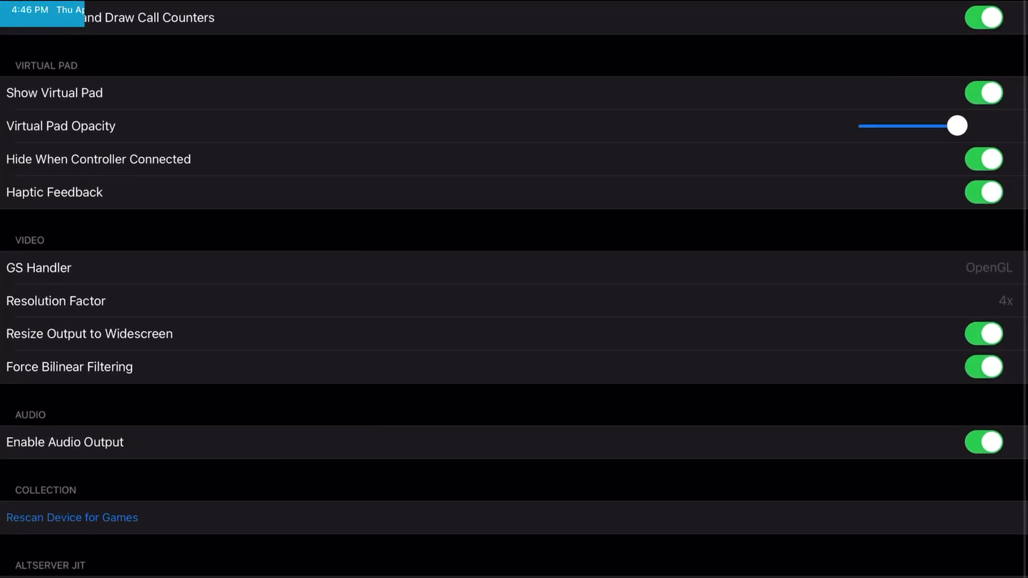
{"action": "left_click", "coordinate": [989, 268]}
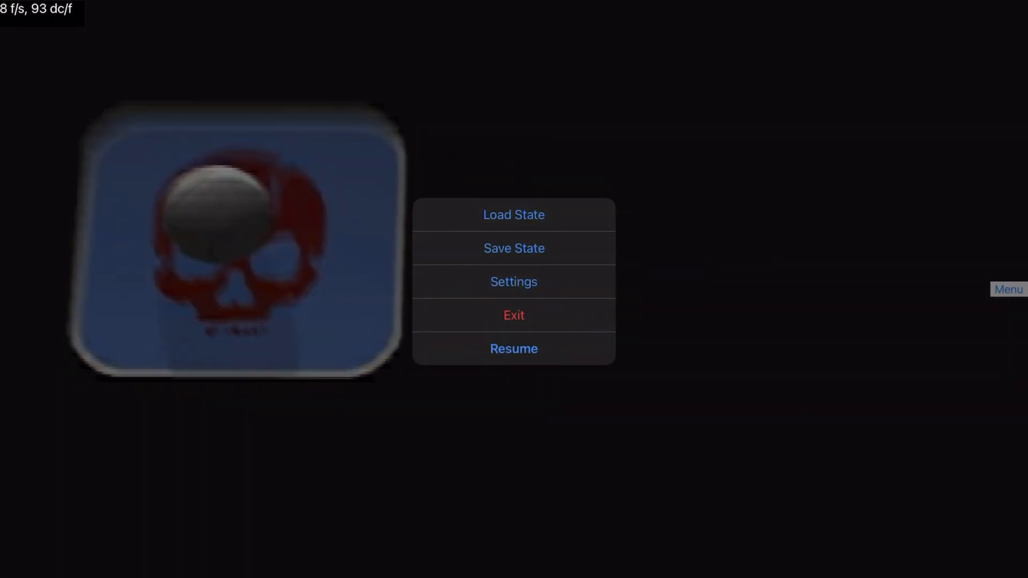
Restore the game from the save state in slot 1.
{"action": "left_click", "coordinate": [513, 214]}
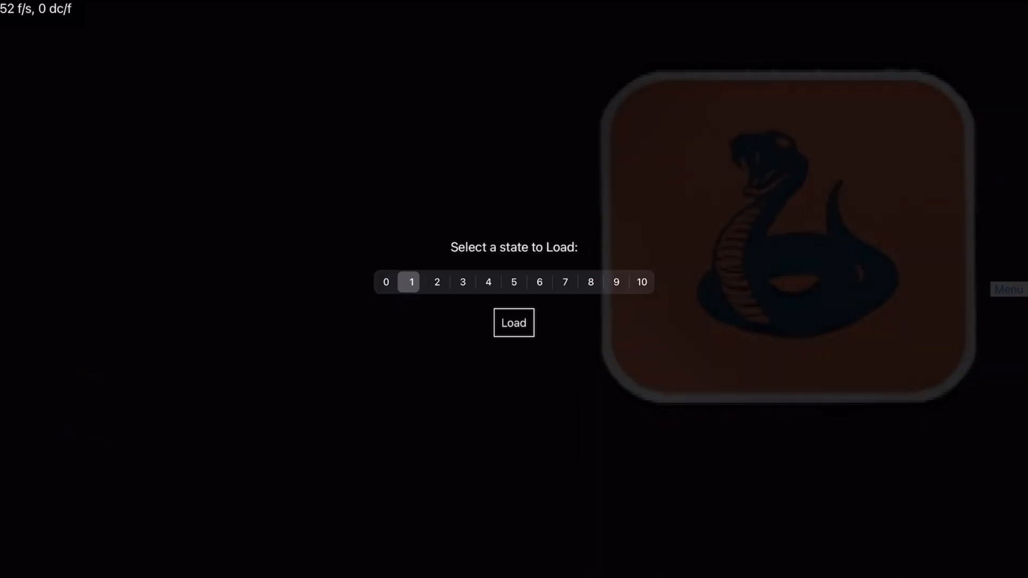
{"action": "left_click", "coordinate": [513, 322]}
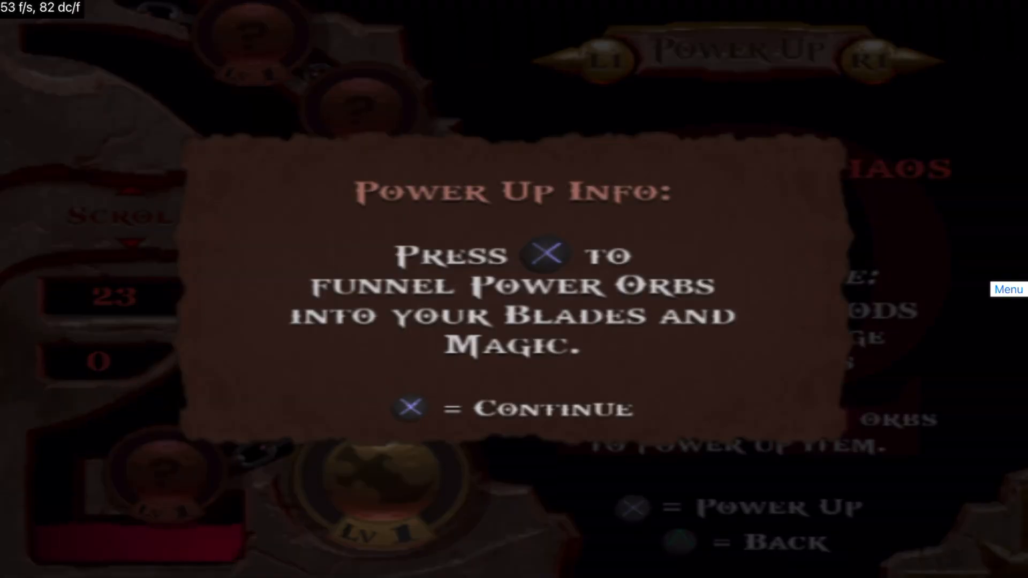
Bring up the emulator menu at God of War's Power Up info screen.
{"action": "left_click", "coordinate": [1008, 289]}
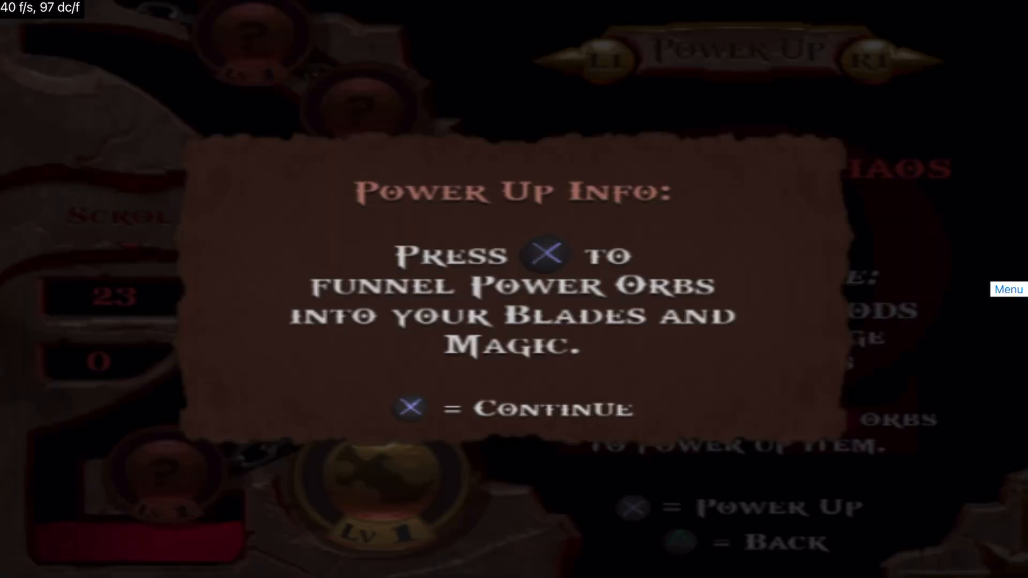
Review the OpenGL 1x video settings and return to God of War.
{"action": "left_click", "coordinate": [1009, 289]}
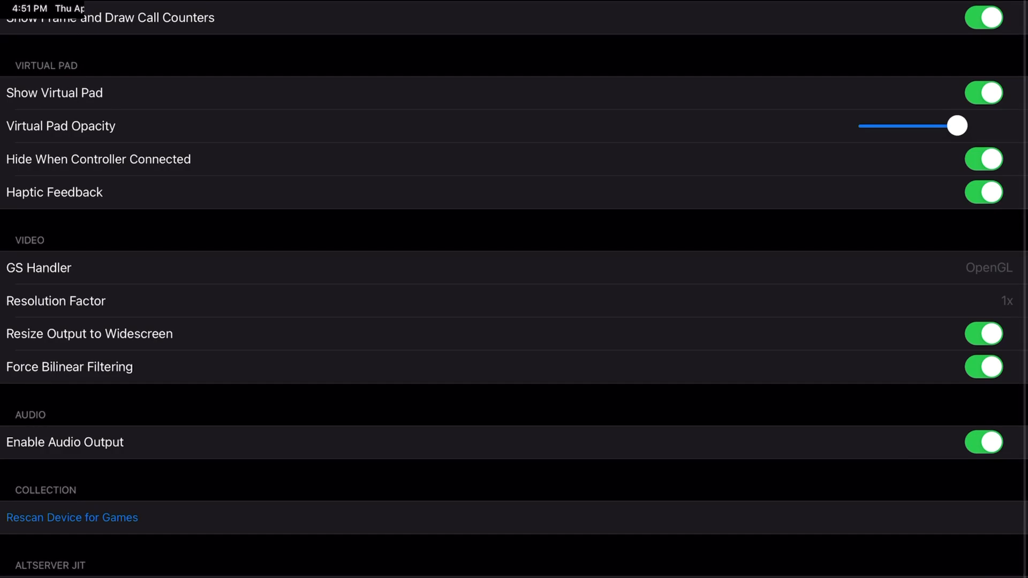
{"action": "left_click", "coordinate": [989, 268]}
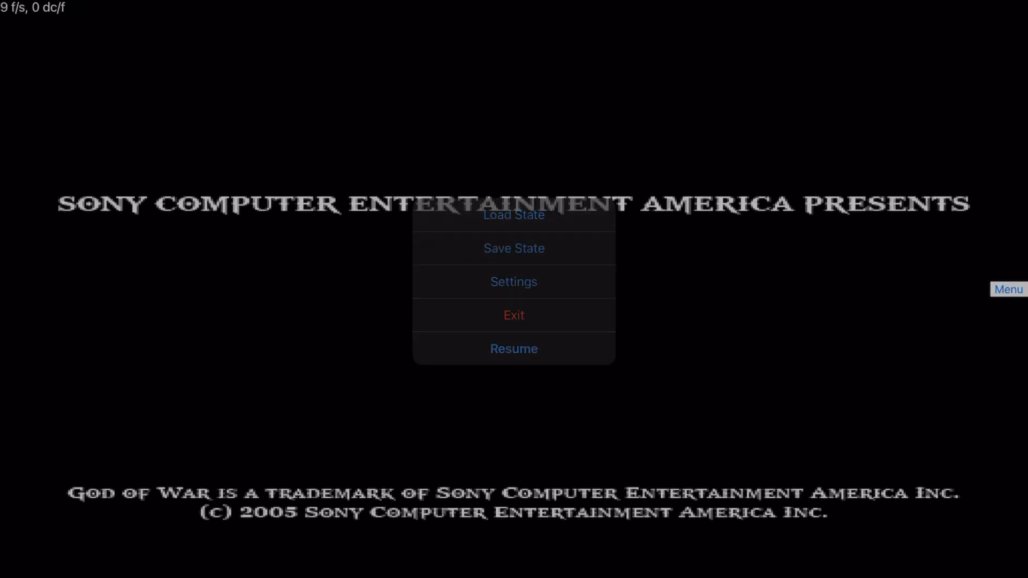
Restore God of War from save state slot 2 at the Blades of Chaos upgrade screen.
{"action": "left_click", "coordinate": [513, 215]}
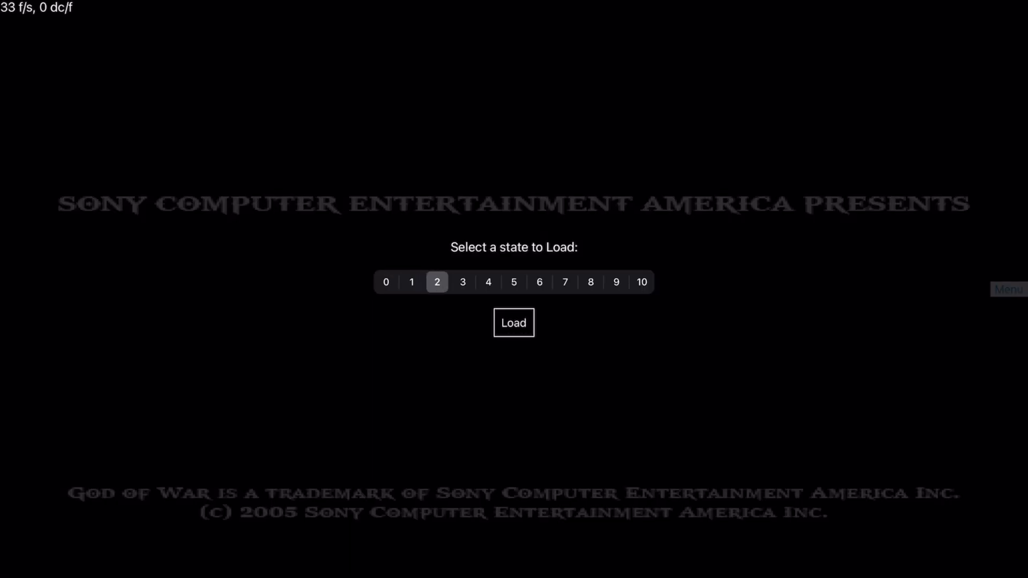
{"action": "left_click", "coordinate": [513, 323]}
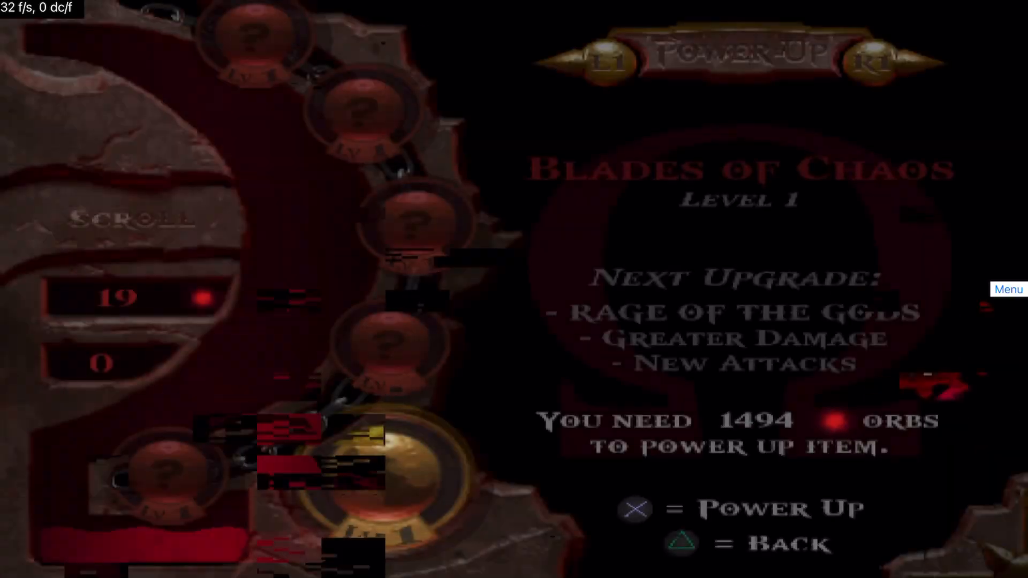
Exit God of War back to the Play! game library.
{"action": "left_click", "coordinate": [1008, 289]}
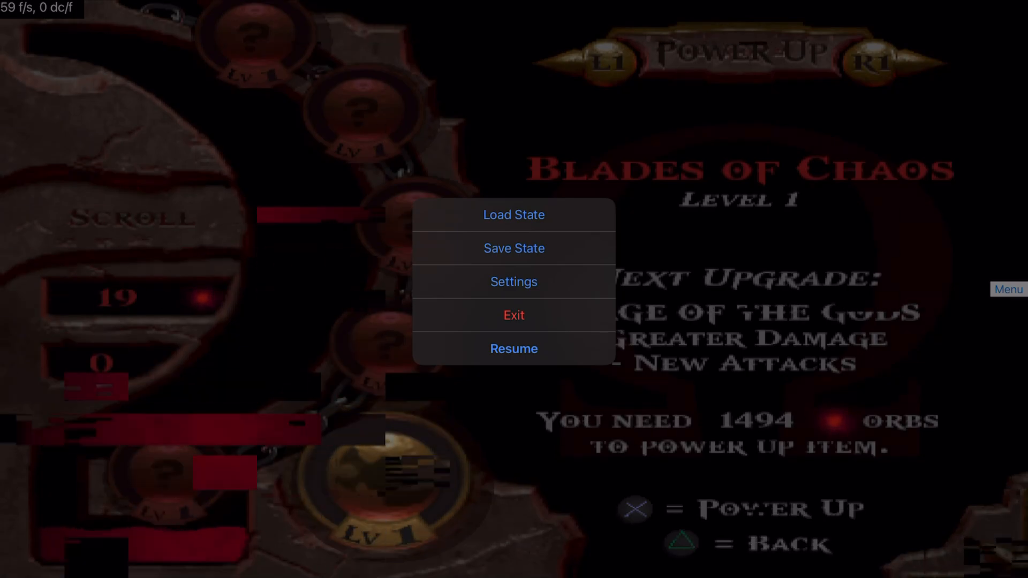
{"action": "left_click", "coordinate": [513, 315]}
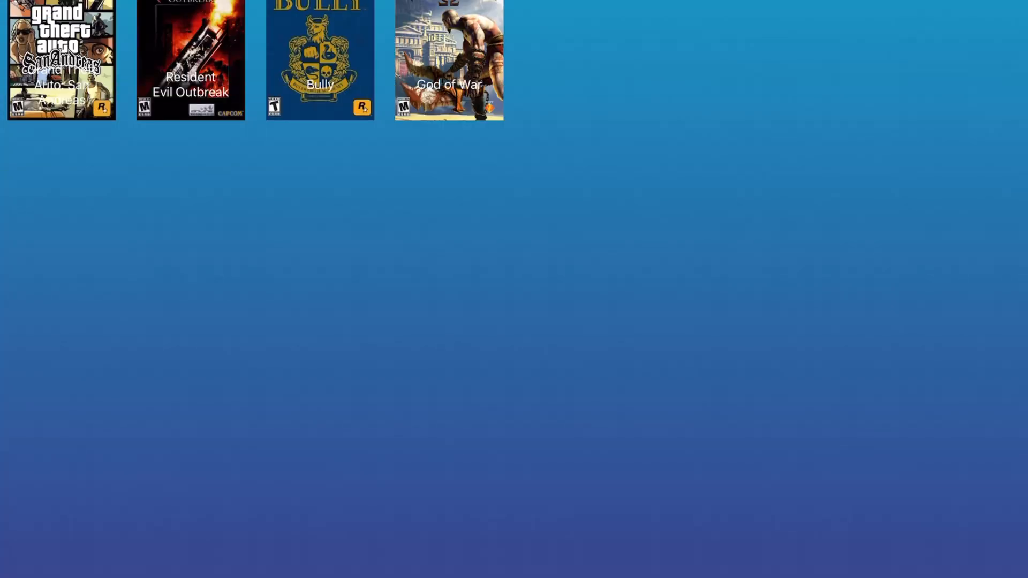